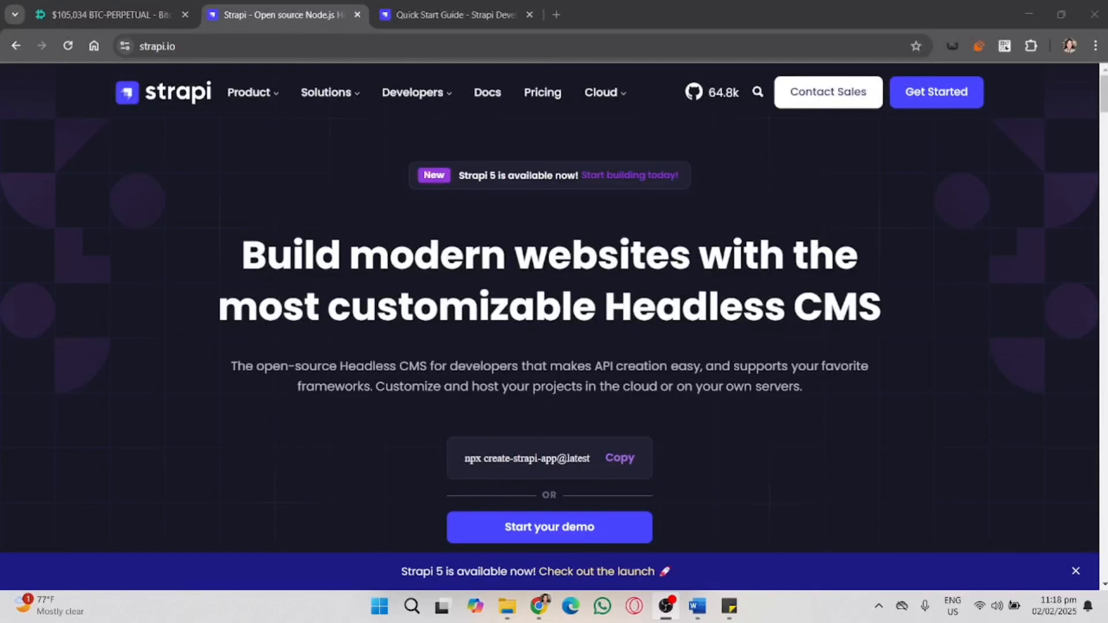
mouse_move(534, 414)
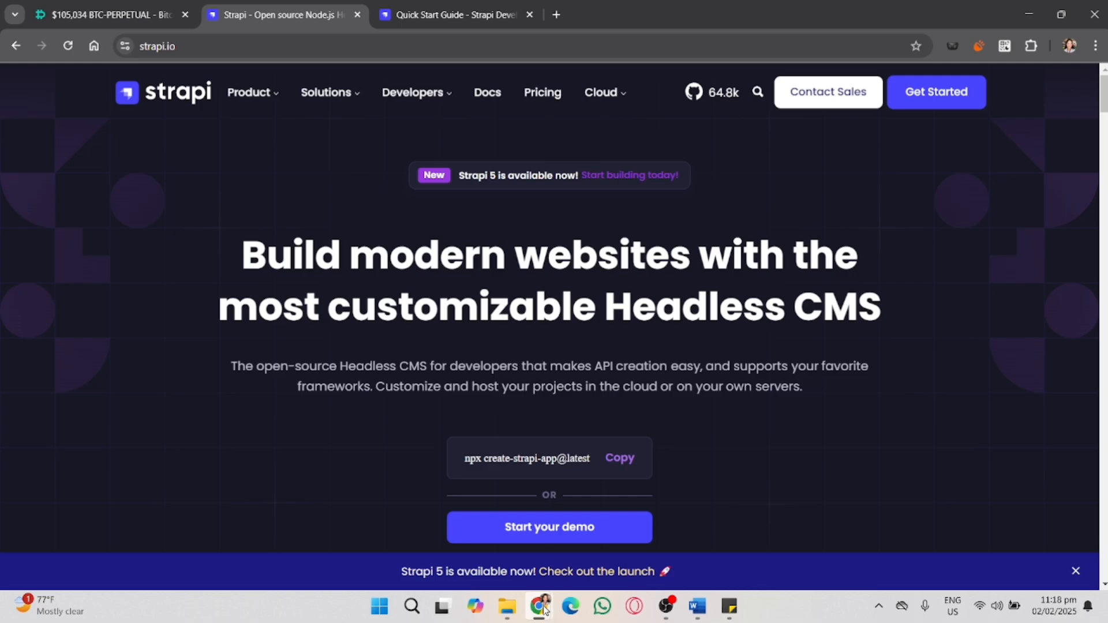
- Scroll past the API creation section to the Strapi Cloud stack, deployment and customization features
scroll(down, 3)
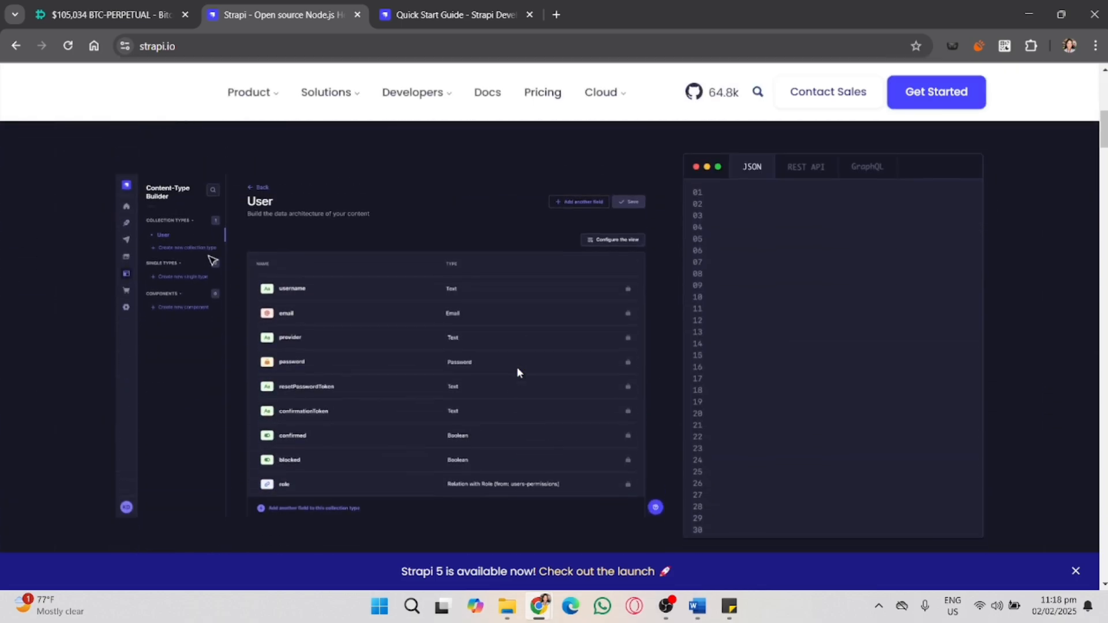
scroll(down, 3)
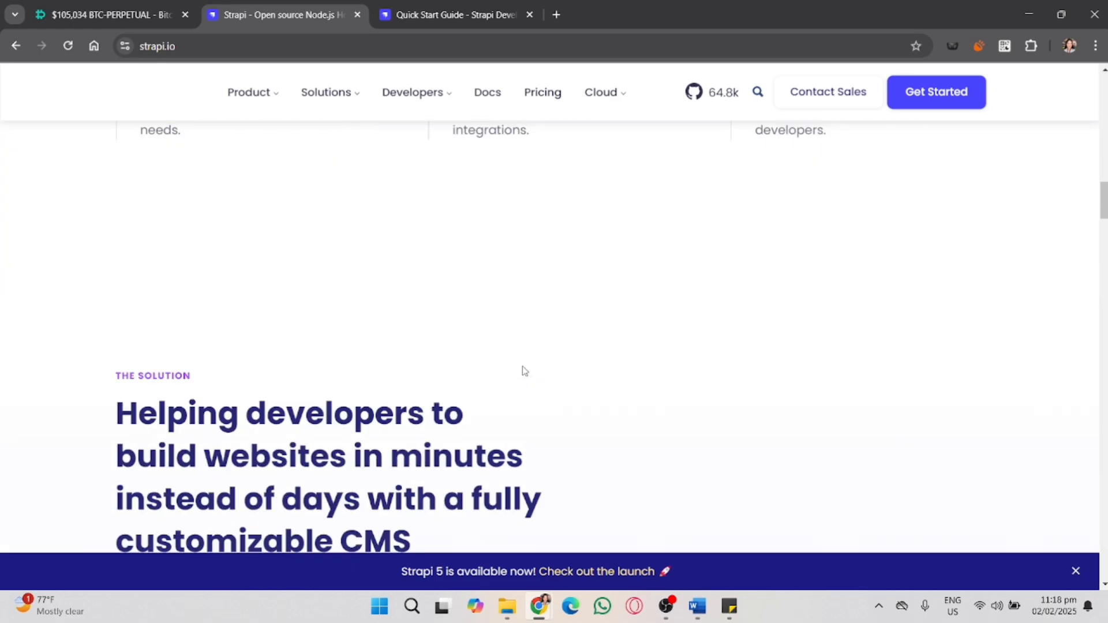
scroll(down, 3)
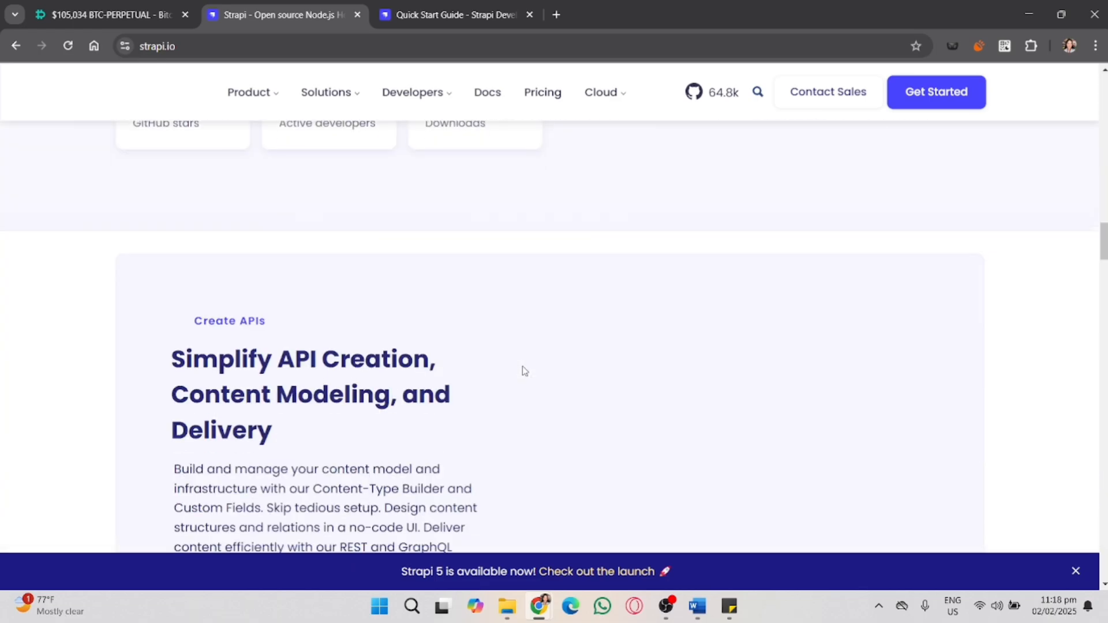
scroll(down, 3)
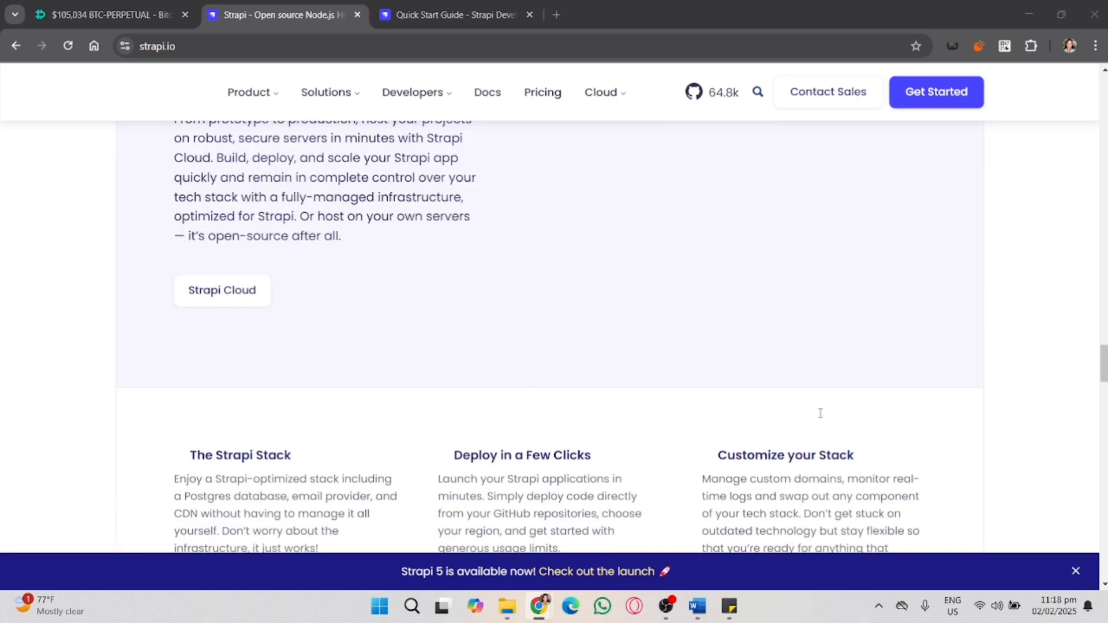
mouse_move(844, 418)
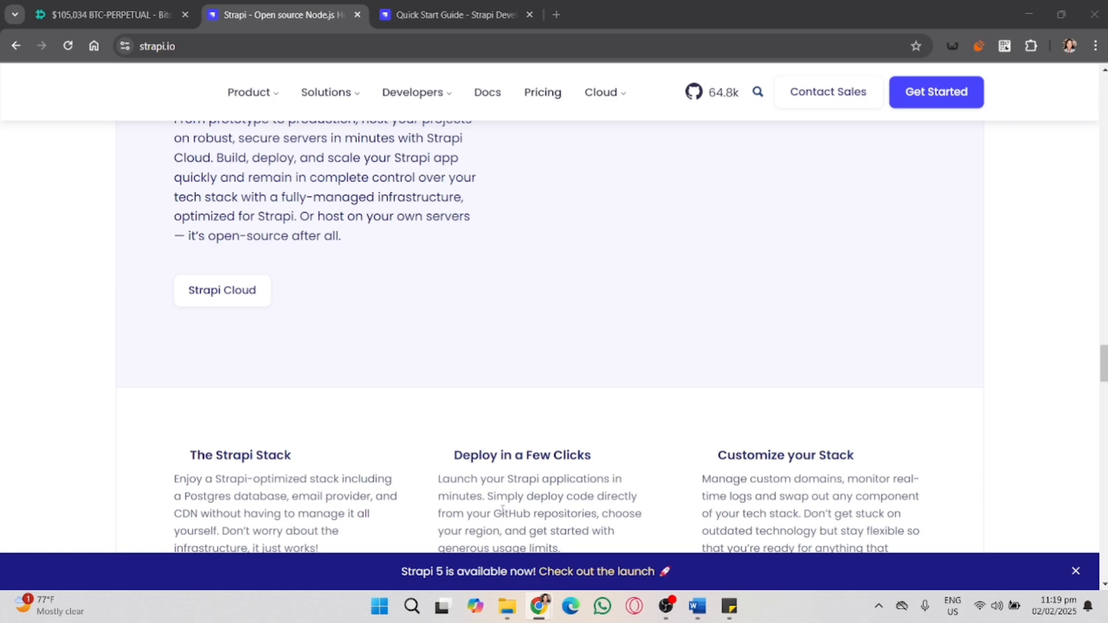
mouse_move(554, 75)
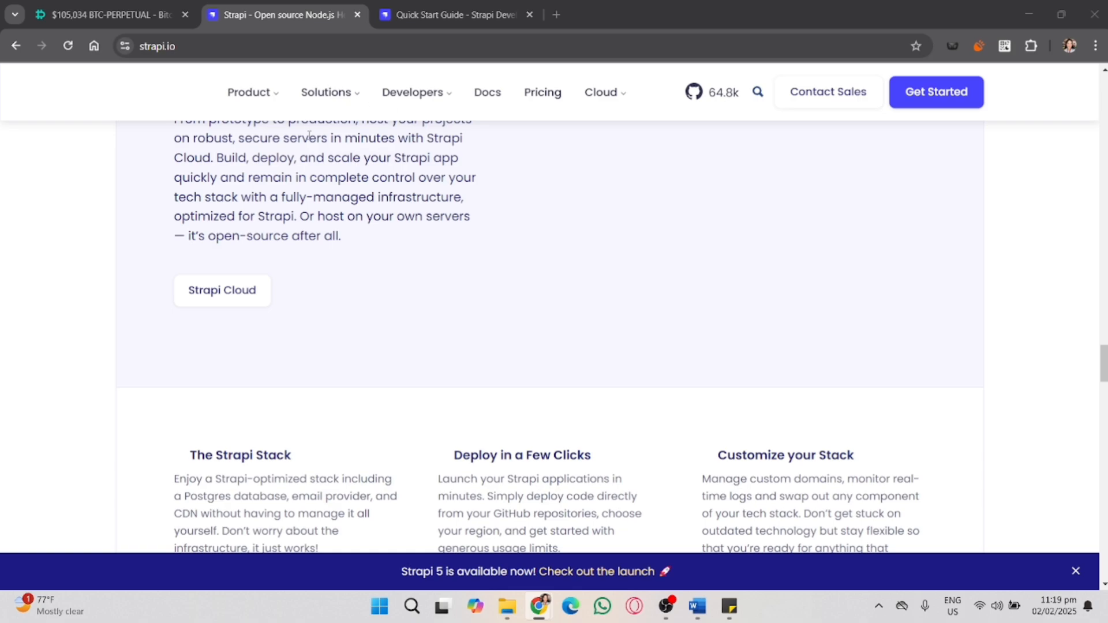
click(696, 607)
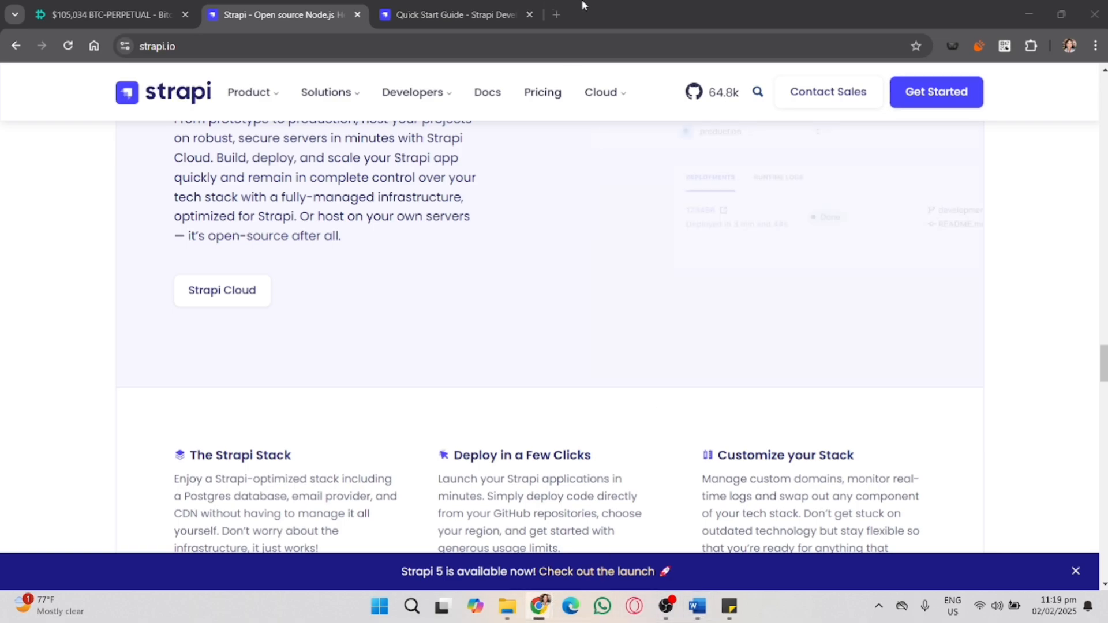
mouse_move(610, 205)
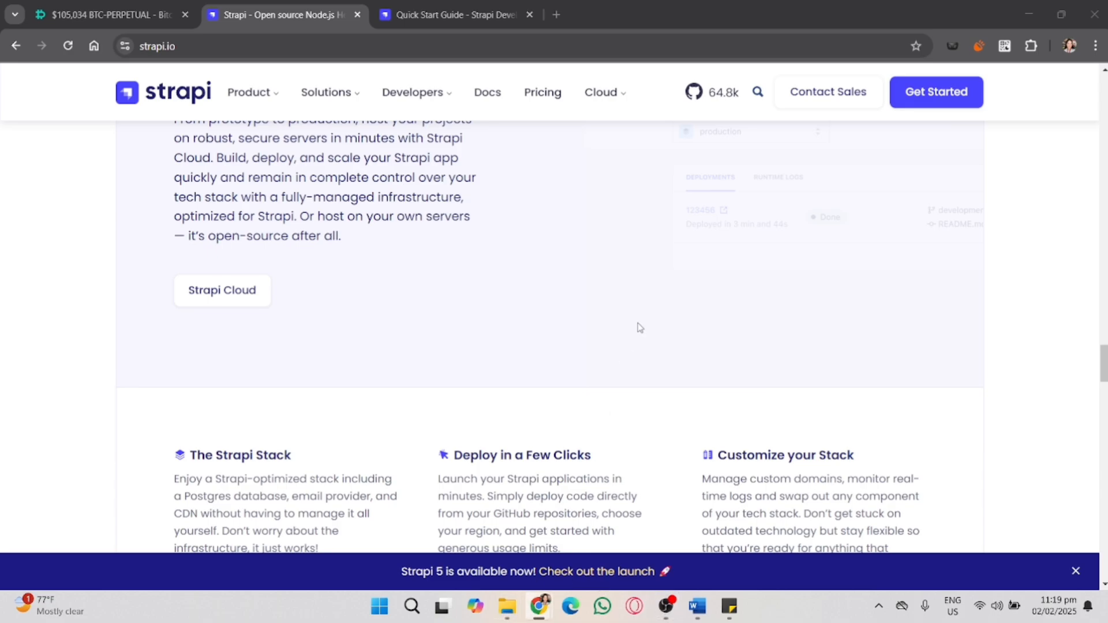
mouse_move(807, 297)
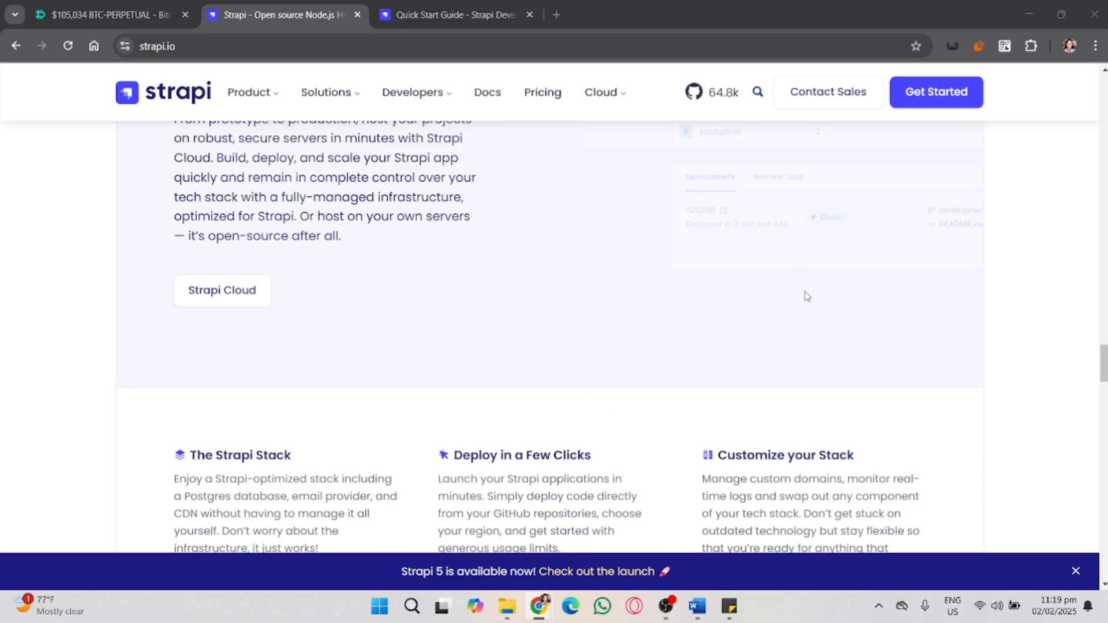
mouse_move(493, 363)
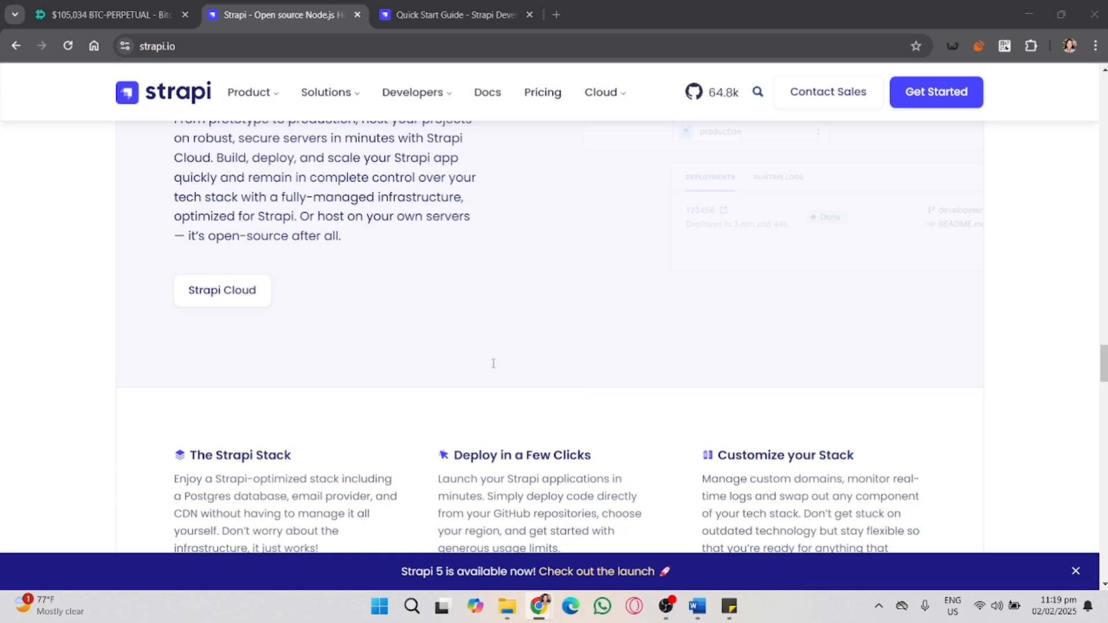
mouse_move(451, 364)
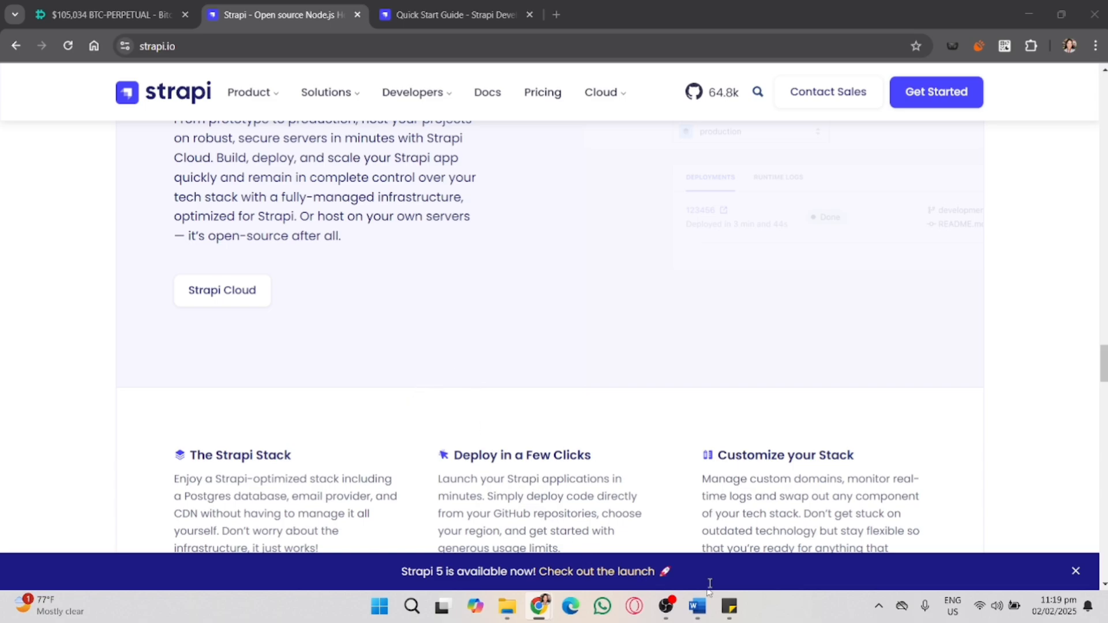
click(696, 607)
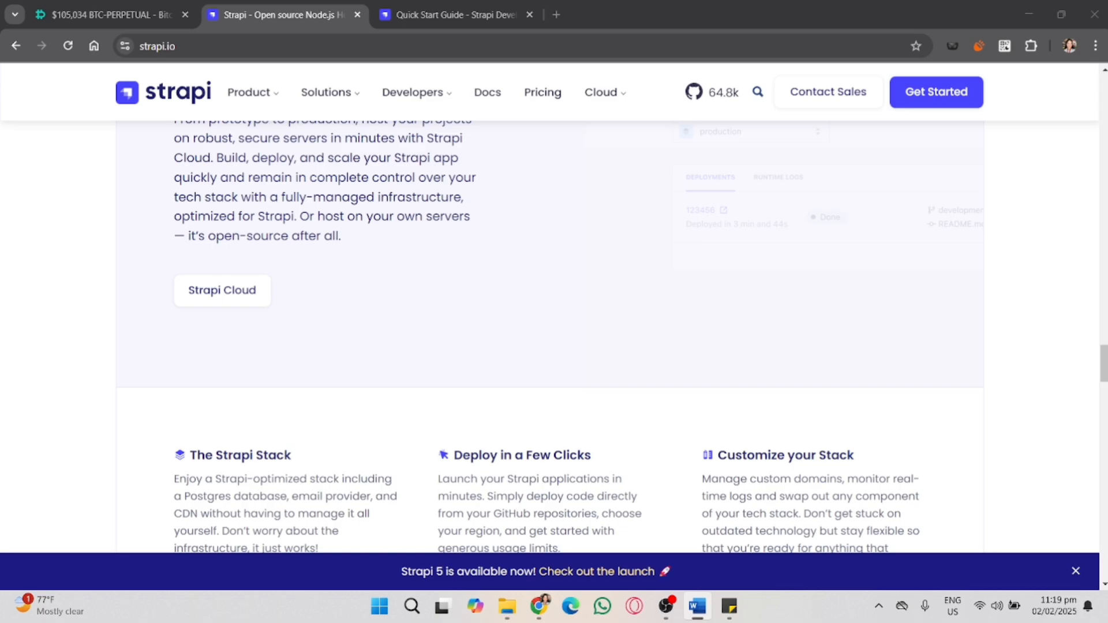